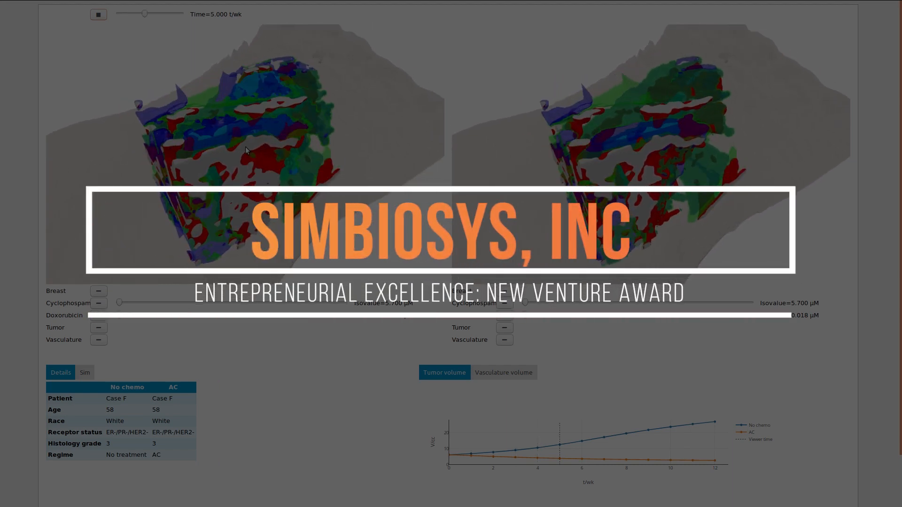
Scrub the time slider to week 2 and week 7, then rewind both simulations to week 0
left_click_drag(144, 13, 169, 13)
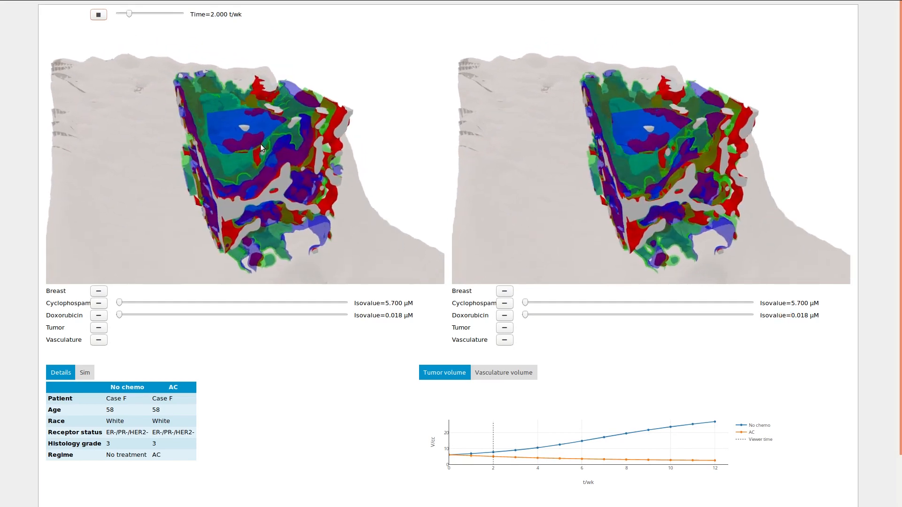
left_click_drag(128, 13, 154, 13)
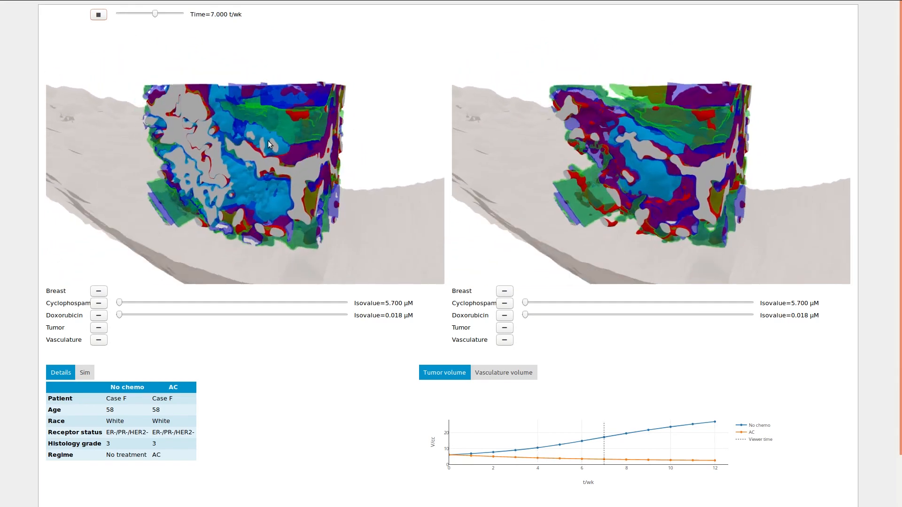
left_click_drag(155, 13, 119, 14)
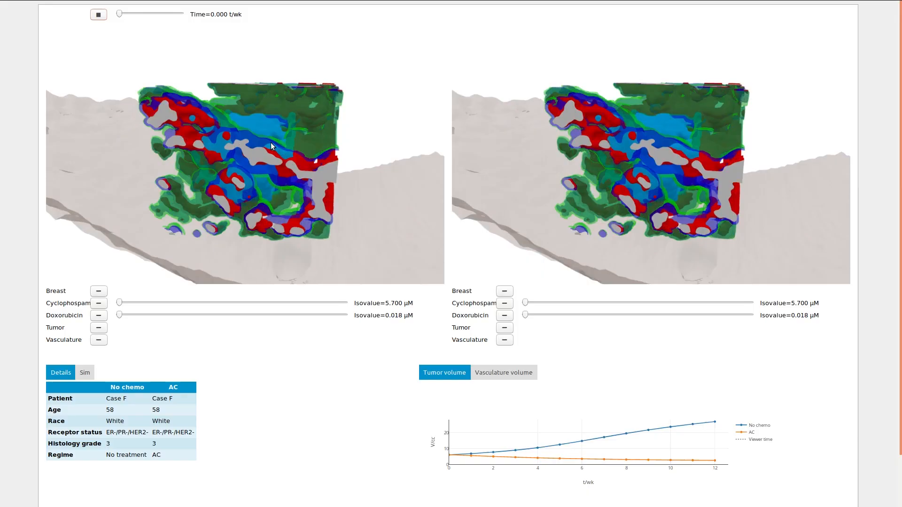
Hide the drug and vasculature layers so no-chemo shows only the tumor, and begin hiding AC layers
left_click_drag(119, 13, 156, 16)
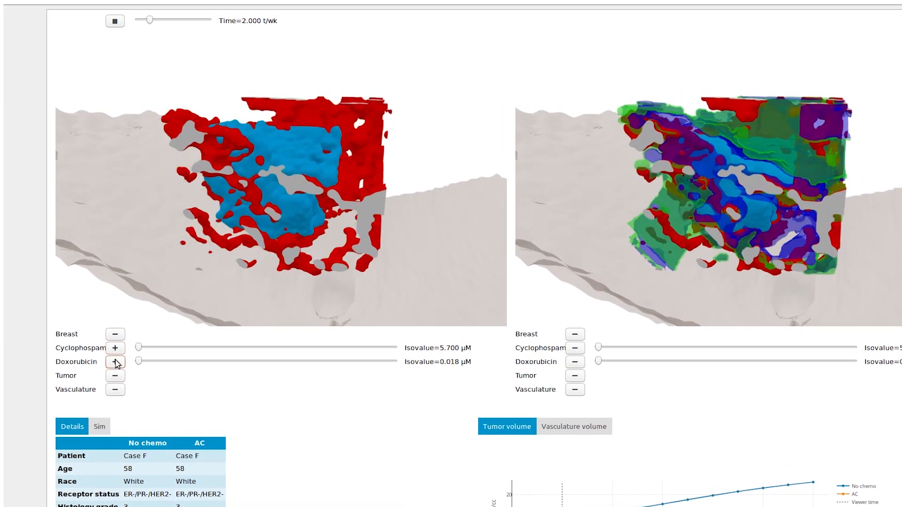
left_click_drag(149, 18, 171, 18)
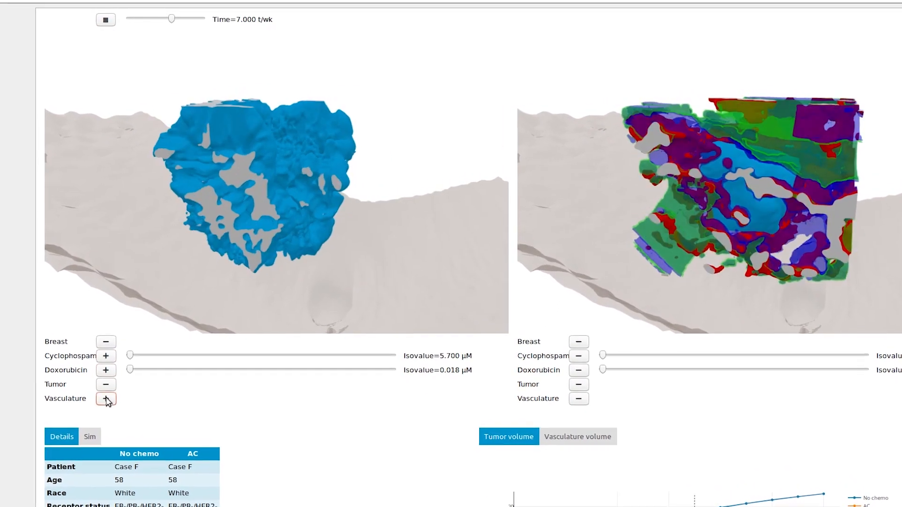
left_click_drag(172, 18, 181, 18)
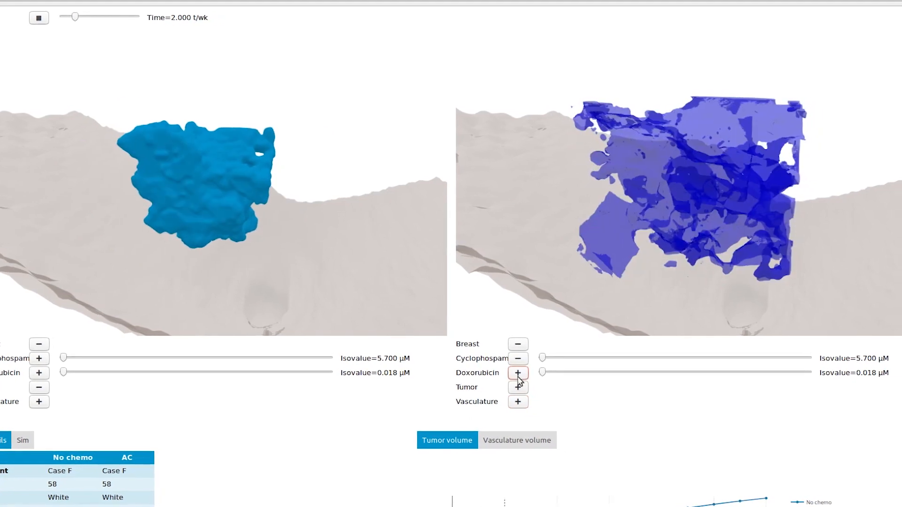
Leave only the tumor in the AC view, then scrub time to weeks 4 and 9 and back to week 2
left_click(516, 387)
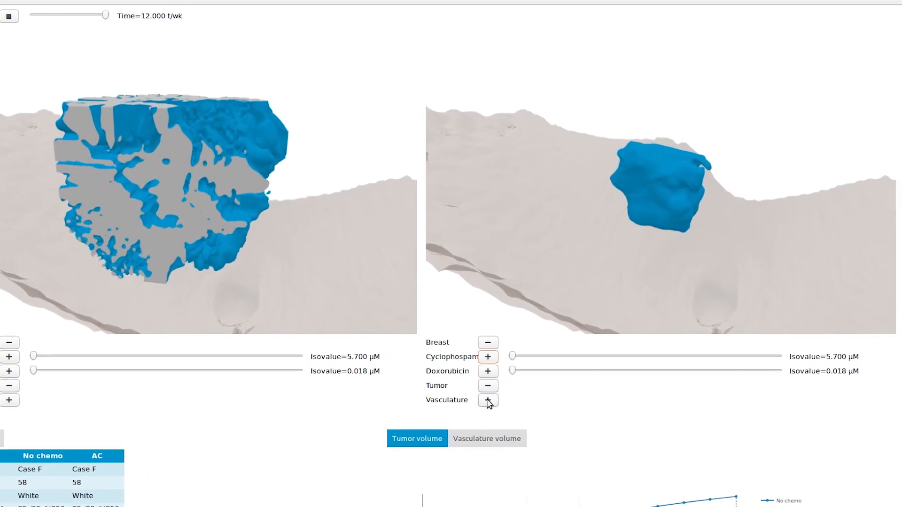
left_click_drag(102, 15, 44, 15)
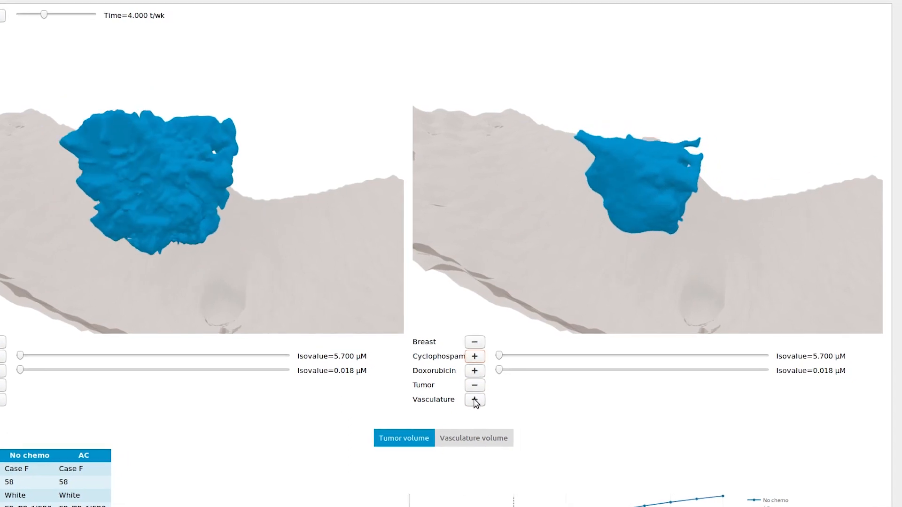
left_click_drag(45, 15, 73, 14)
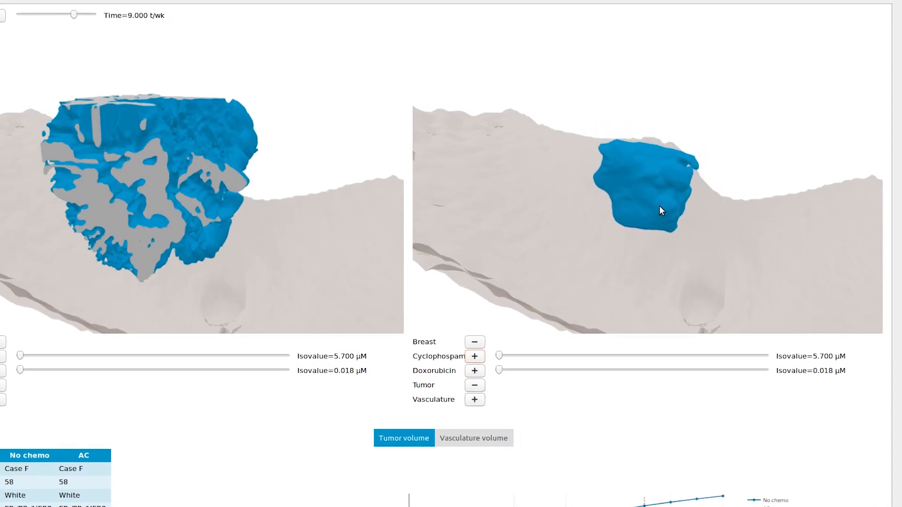
left_click_drag(73, 14, 31, 14)
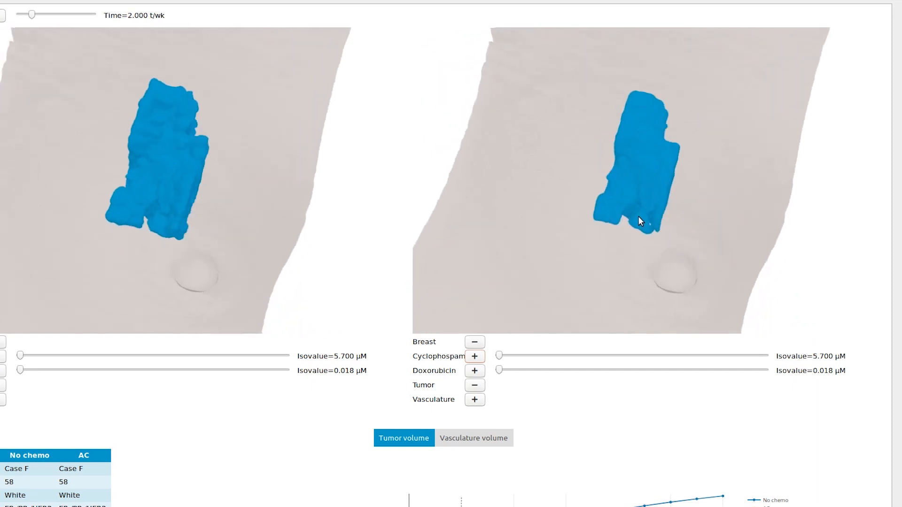